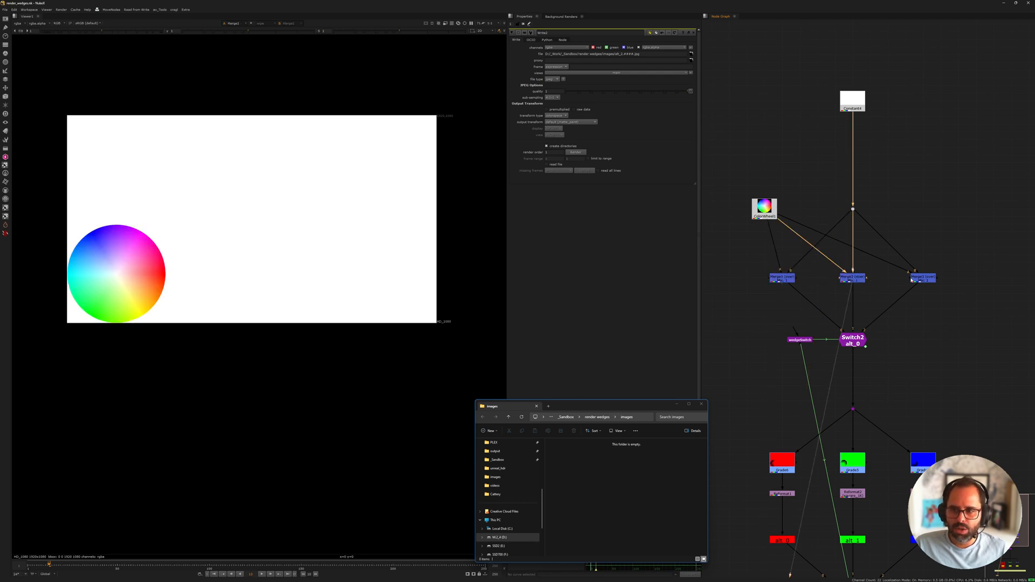
- Zoom in on wedgeSwitch and Switch2, then open Switch2's Properties panel
click(921, 277)
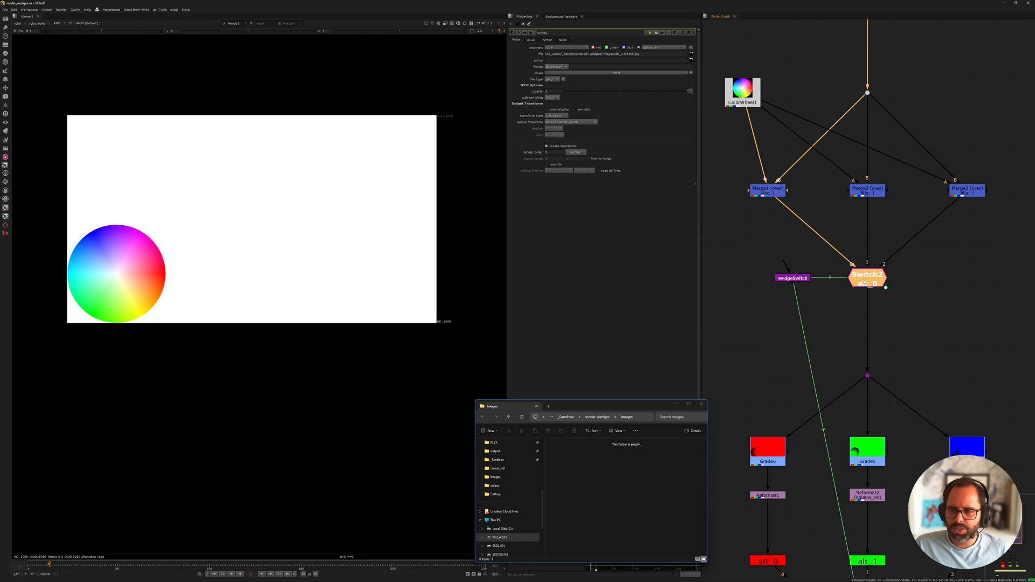
click(866, 279)
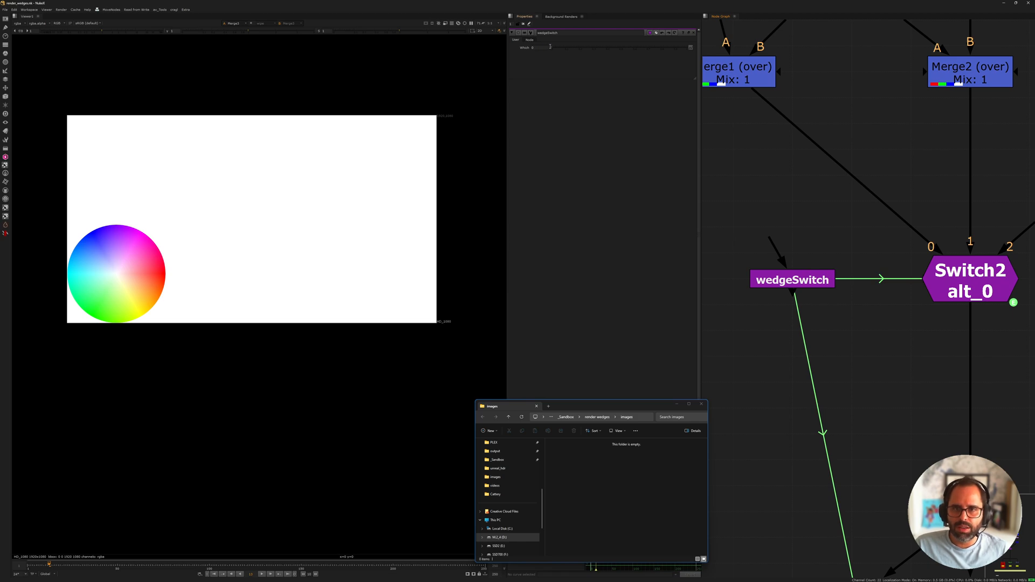
drag(534, 47, 617, 47)
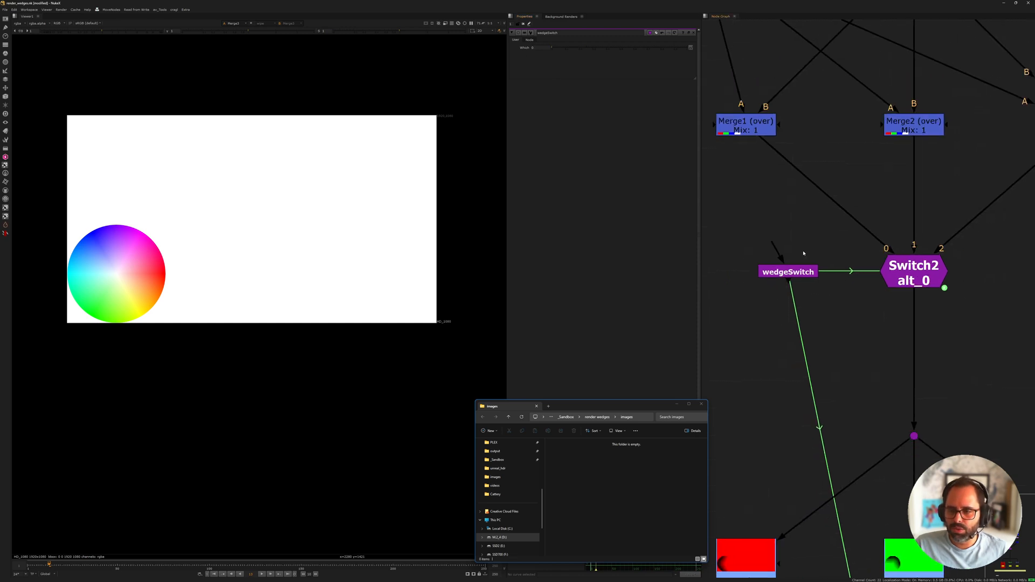
click(913, 271)
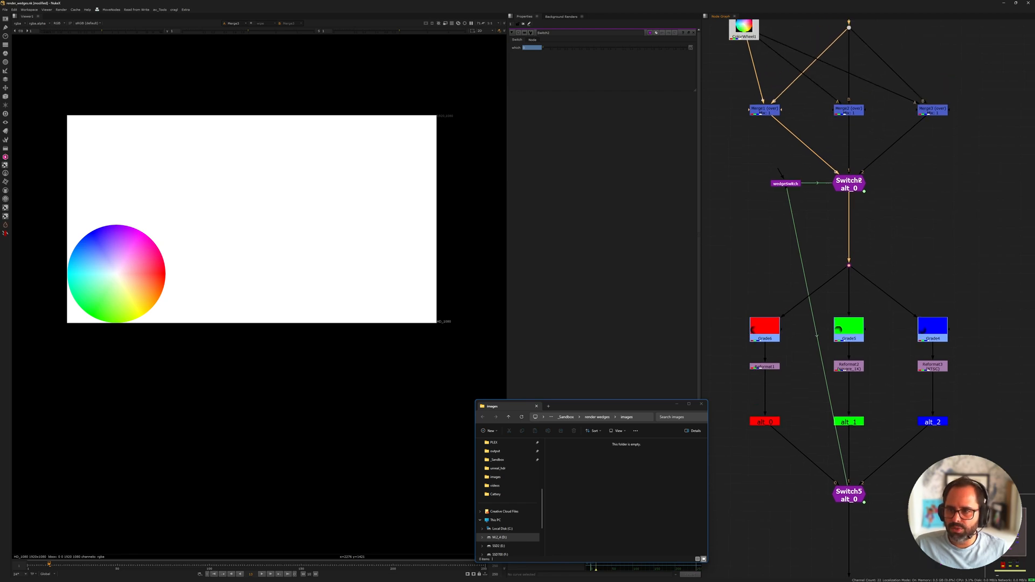
- Scroll the Node Graph toward the red alt_0 branch
scroll(down, 3)
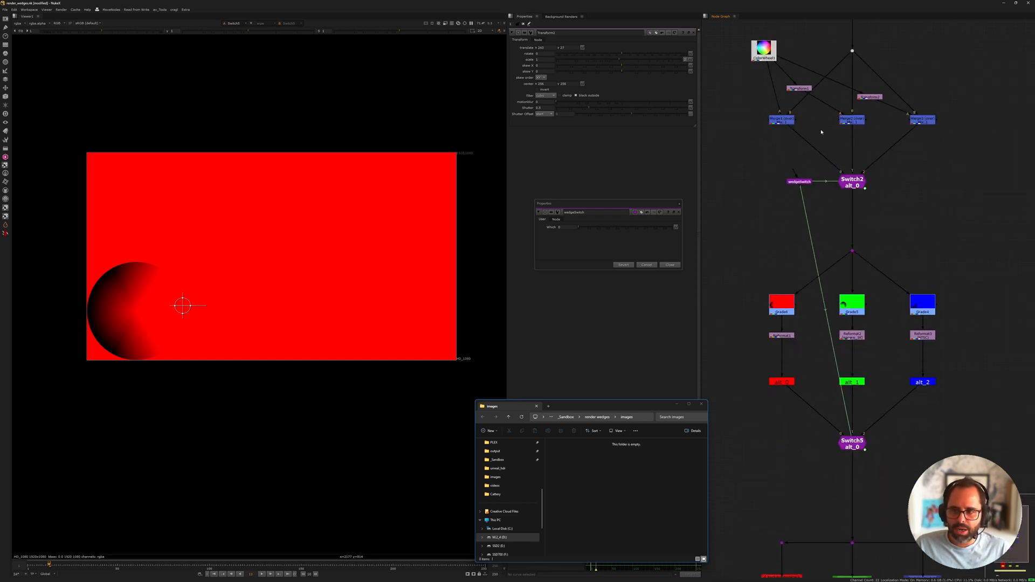
- Scroll down the Node Graph toward Switch5 and the Write nodes
scroll(down, 3)
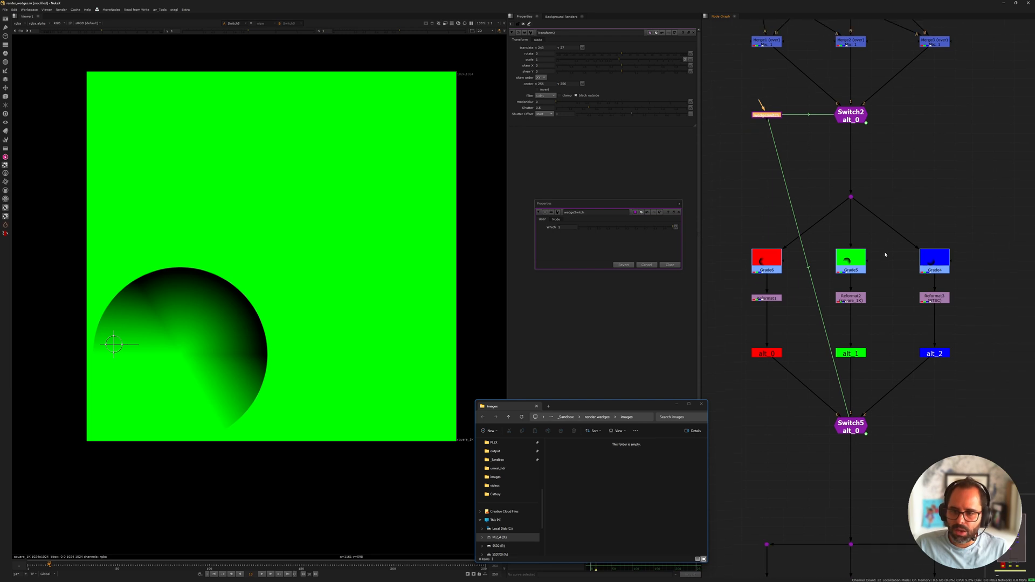
scroll(down, 3)
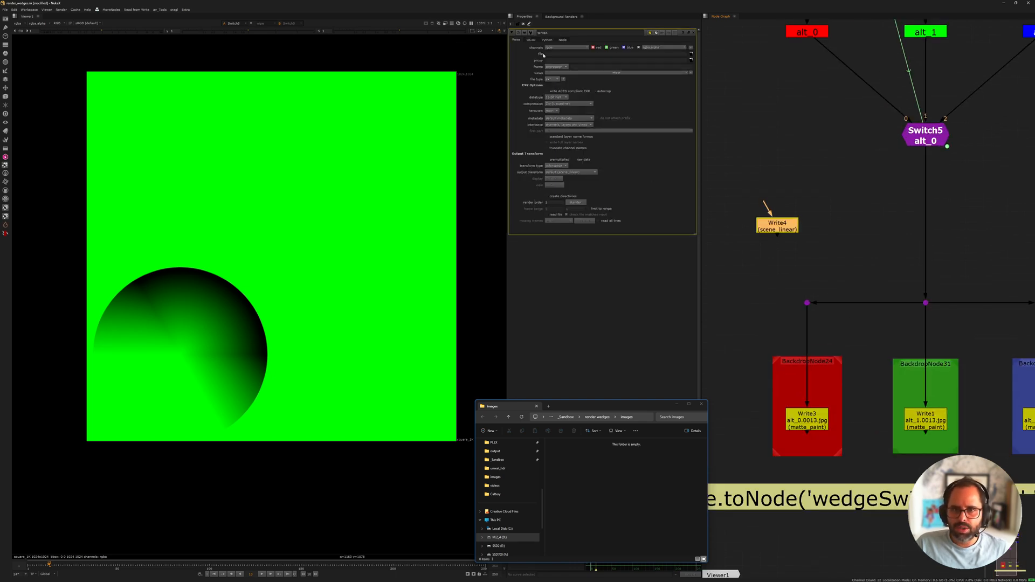
- Give Write3 a Before Render Python call setting wedgeSwitch 'which' to 0
click(544, 40)
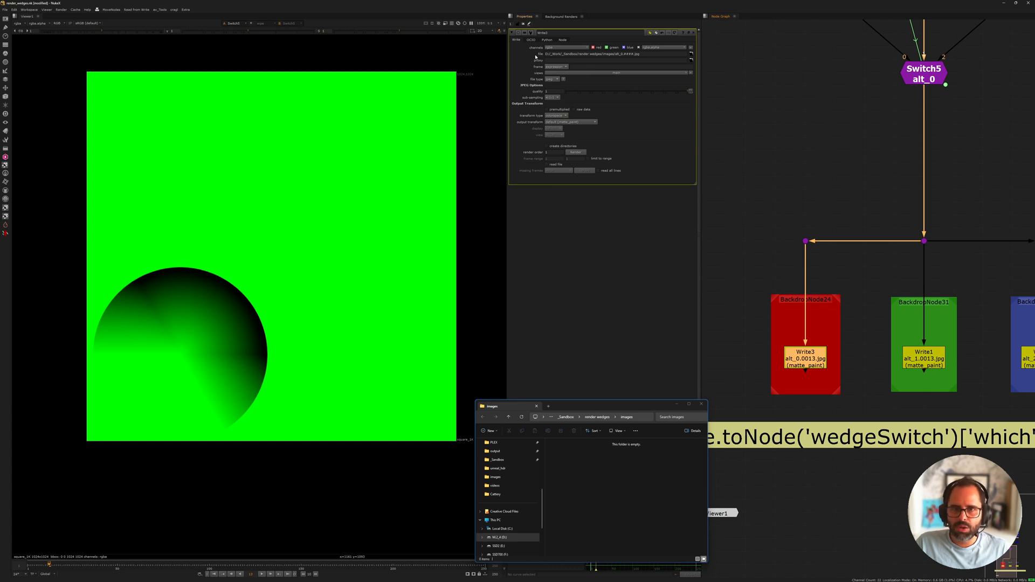
click(551, 40)
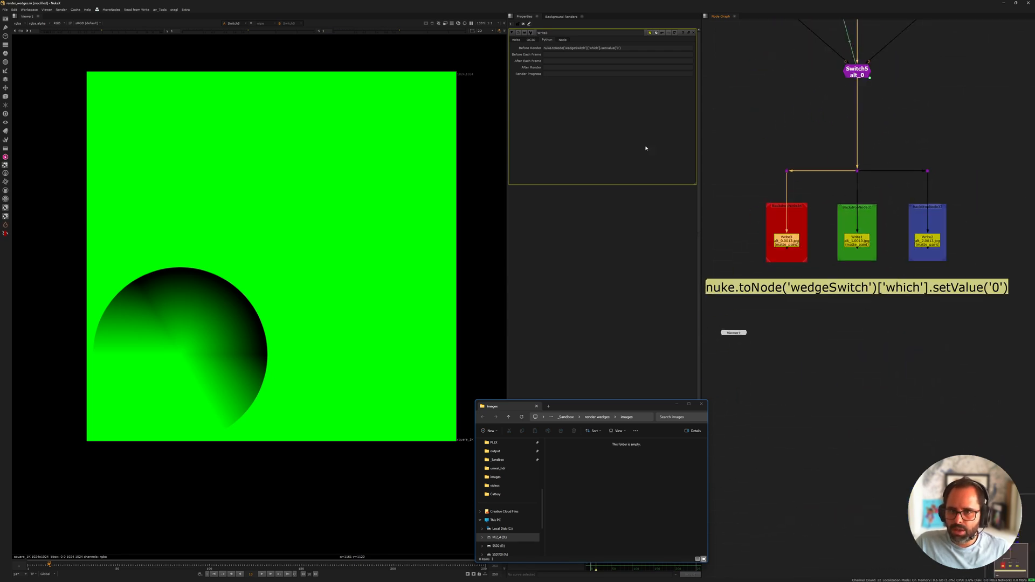
click(618, 67)
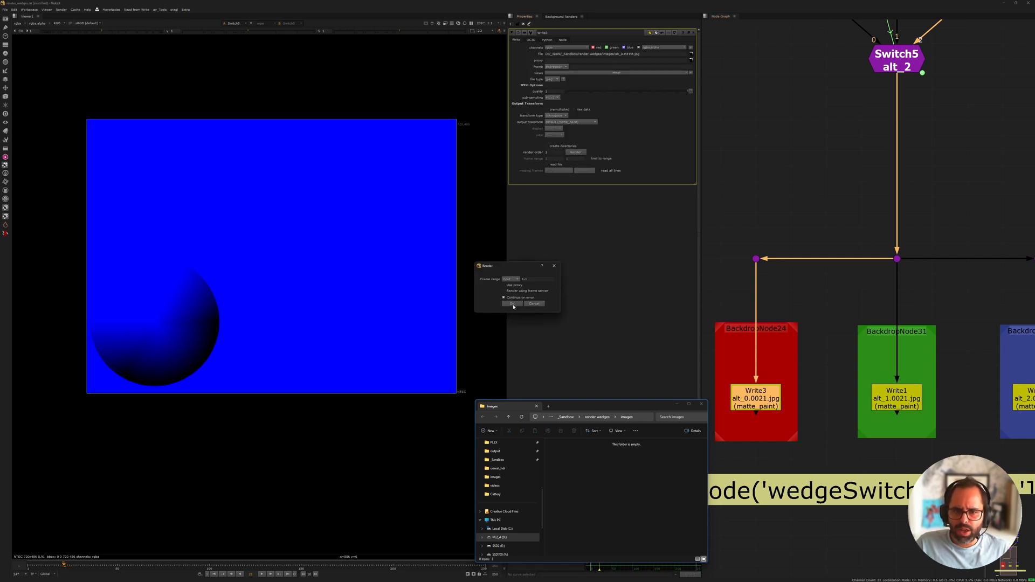
- Launch the Write node render and approve creating the missing output directories
click(513, 304)
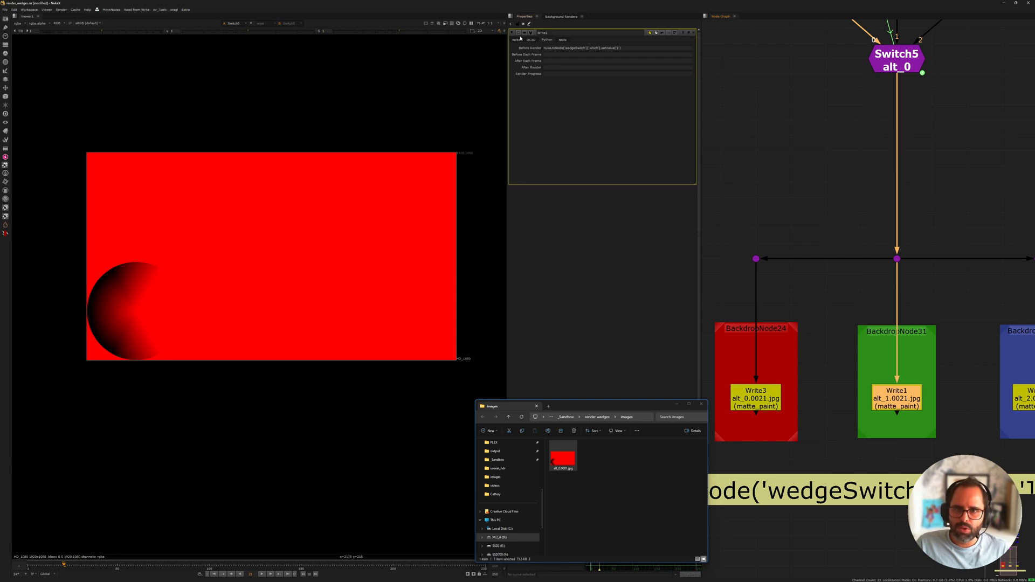
click(576, 152)
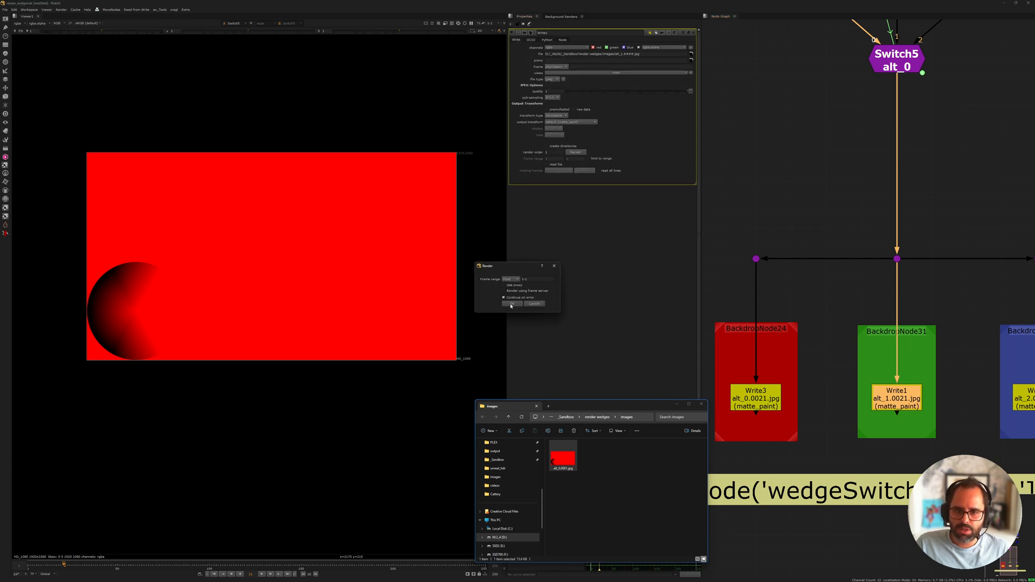
click(512, 306)
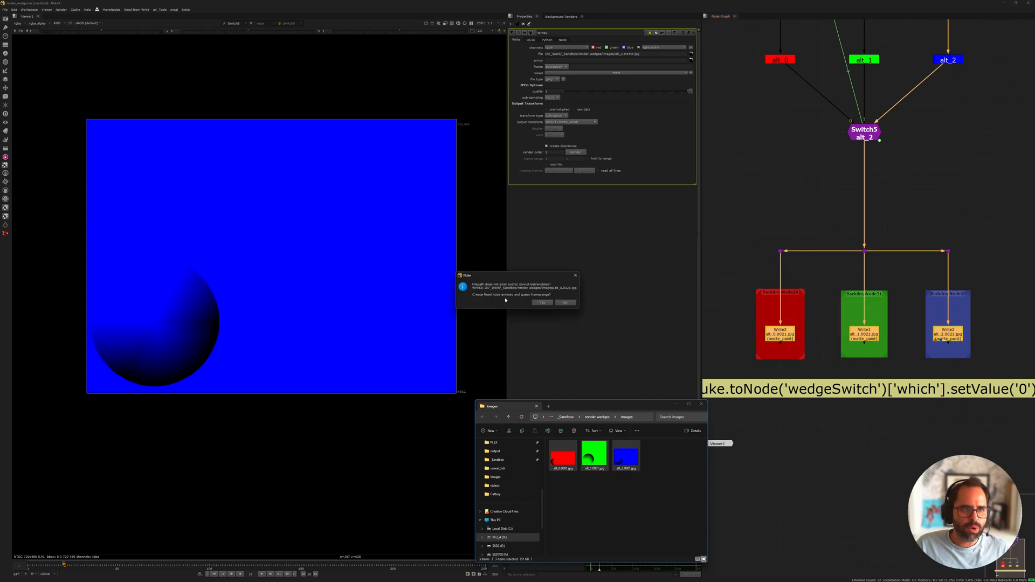
click(565, 302)
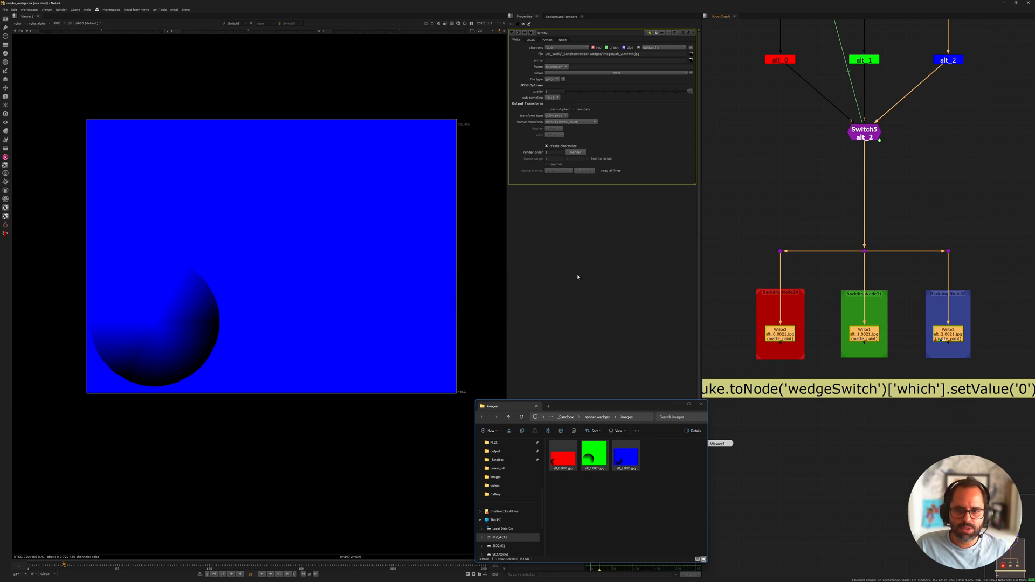
- Run Render All Write Nodes with the frame server left off
click(66, 9)
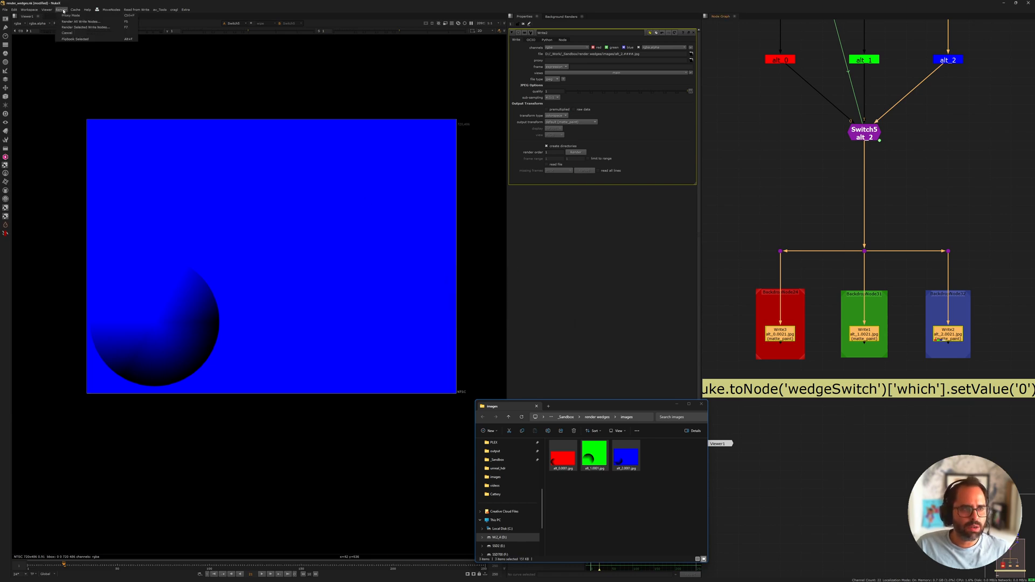
click(86, 21)
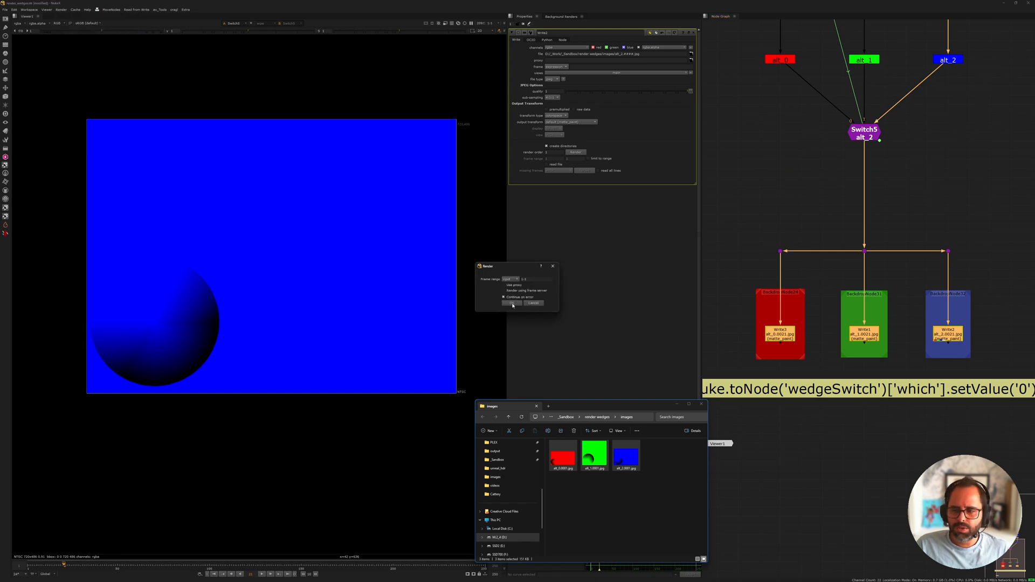
click(510, 303)
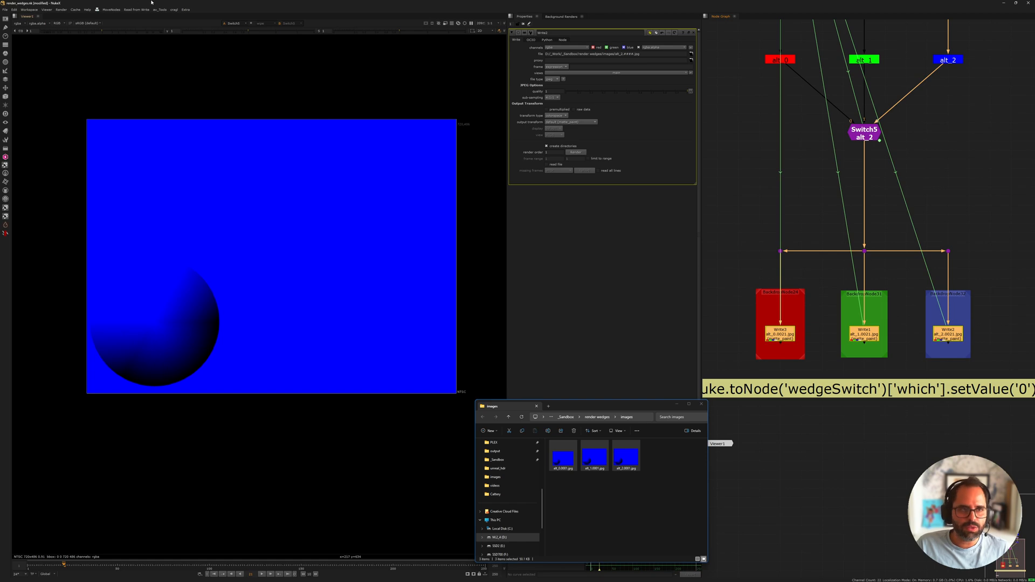
mouse_move(108, 14)
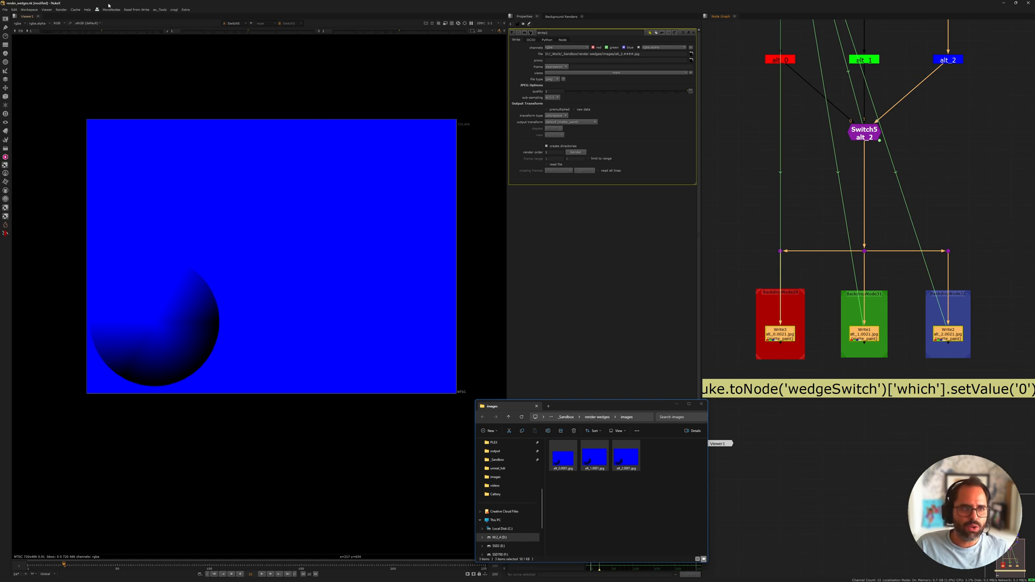
- Re-run Render All Write Nodes with 'Render using frame server' ticked
click(47, 10)
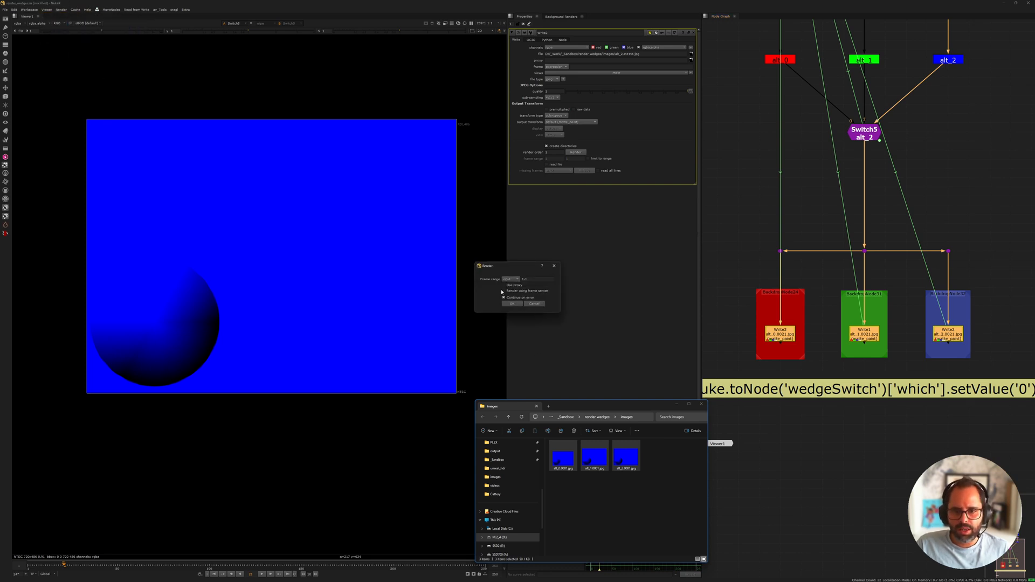
click(503, 291)
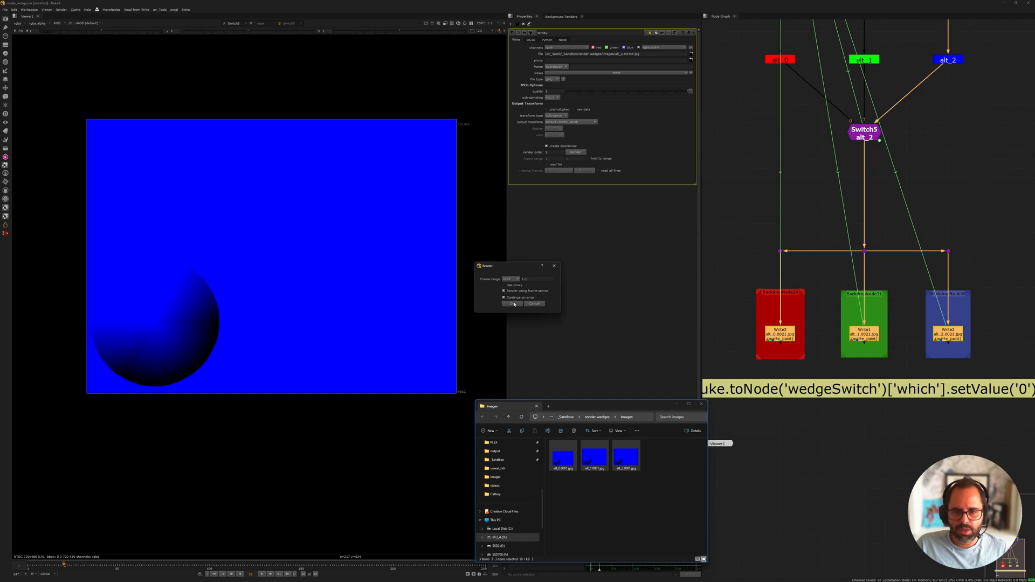
click(512, 304)
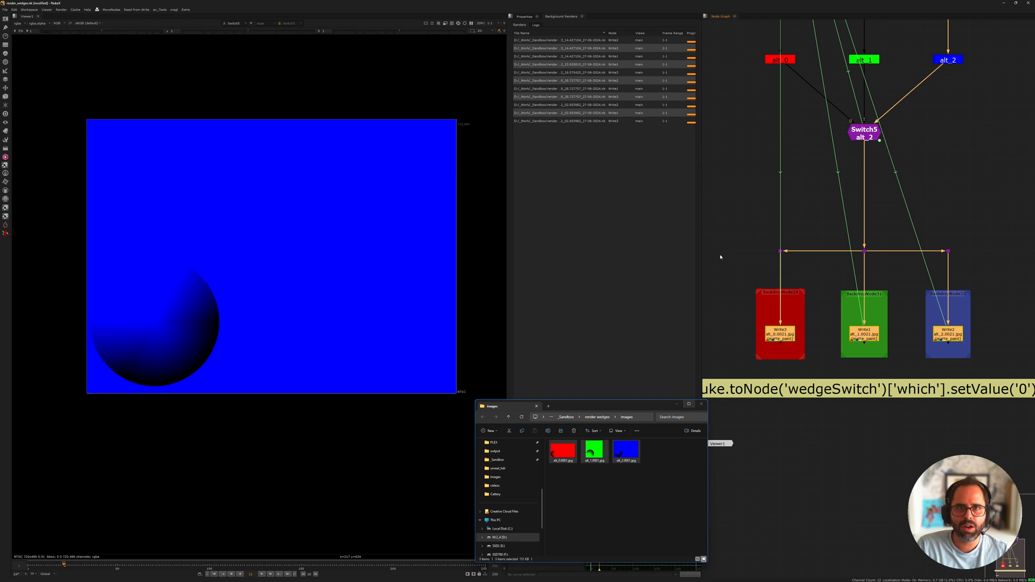
click(562, 451)
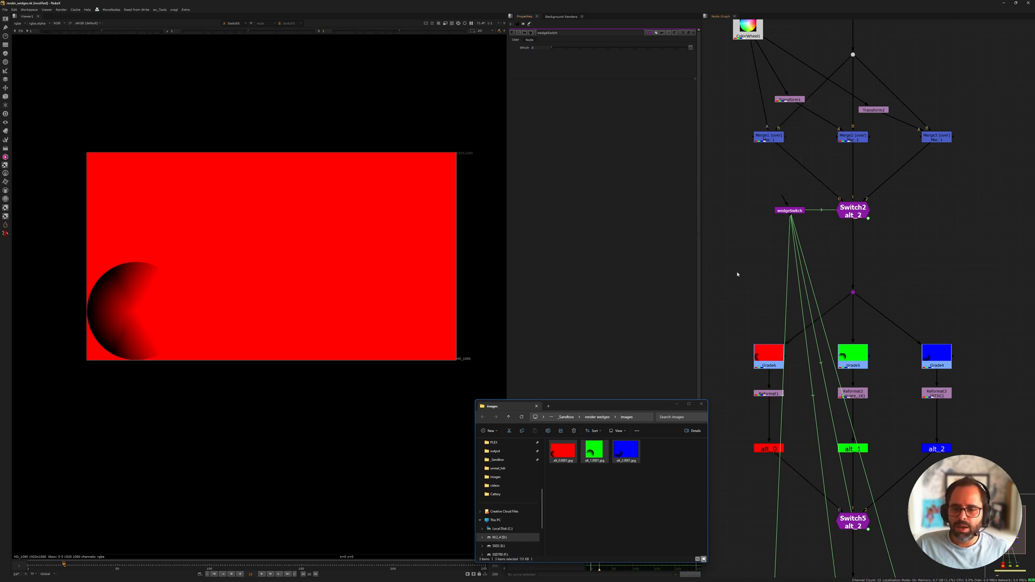
mouse_move(596, 245)
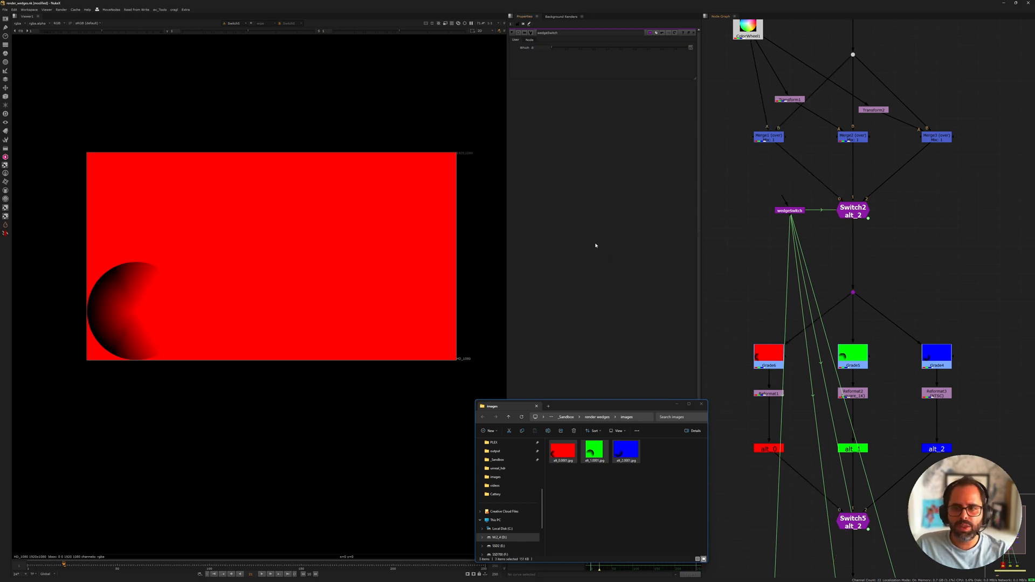
mouse_move(730, 184)
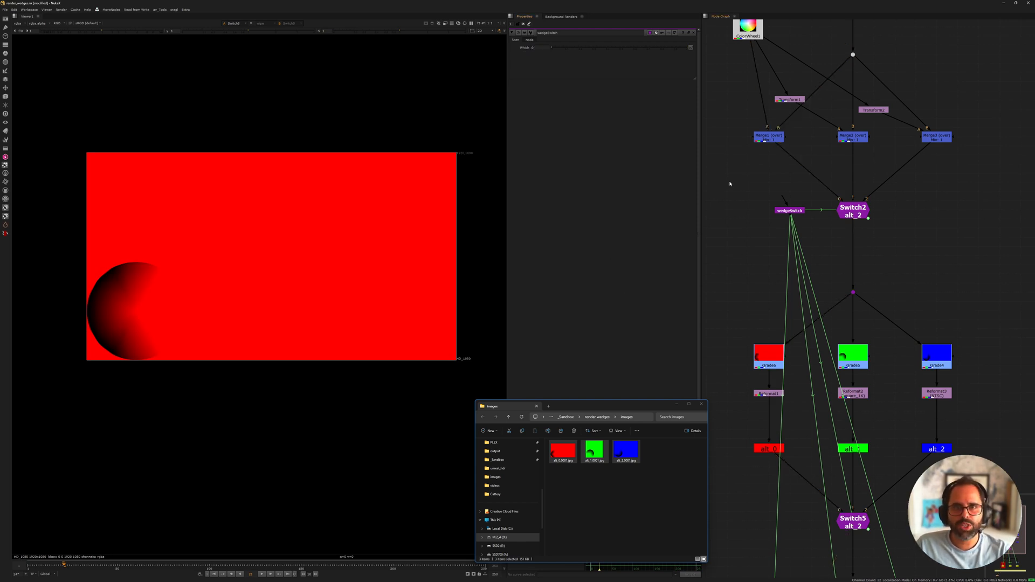